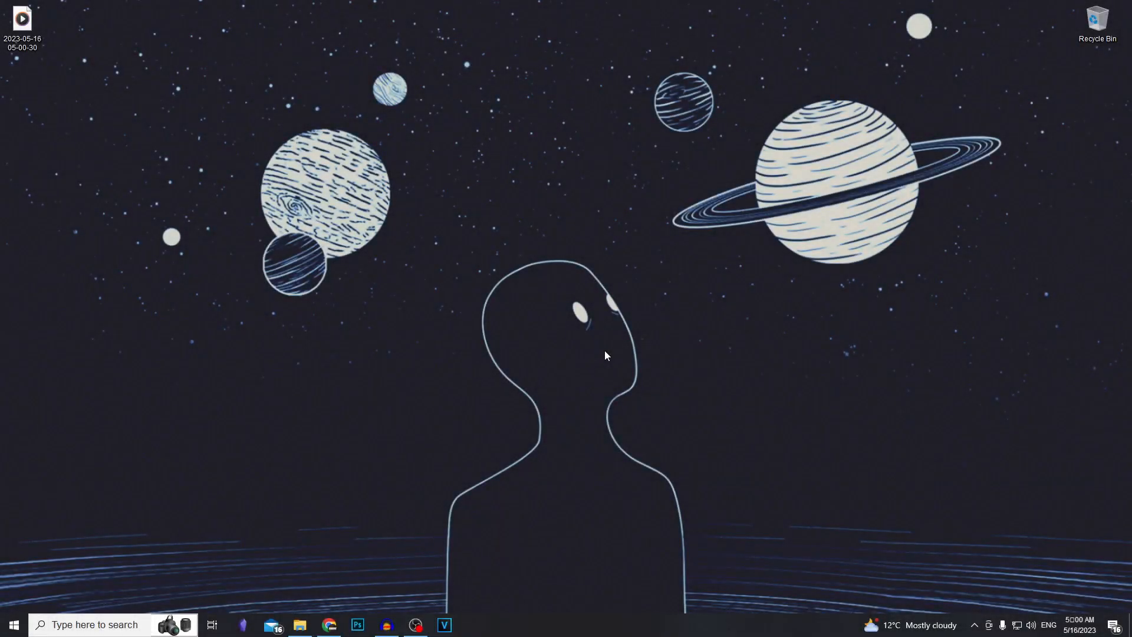
# - Launch Microsoft Word from the taskbar with a new blank document
pyautogui.click(469, 625)
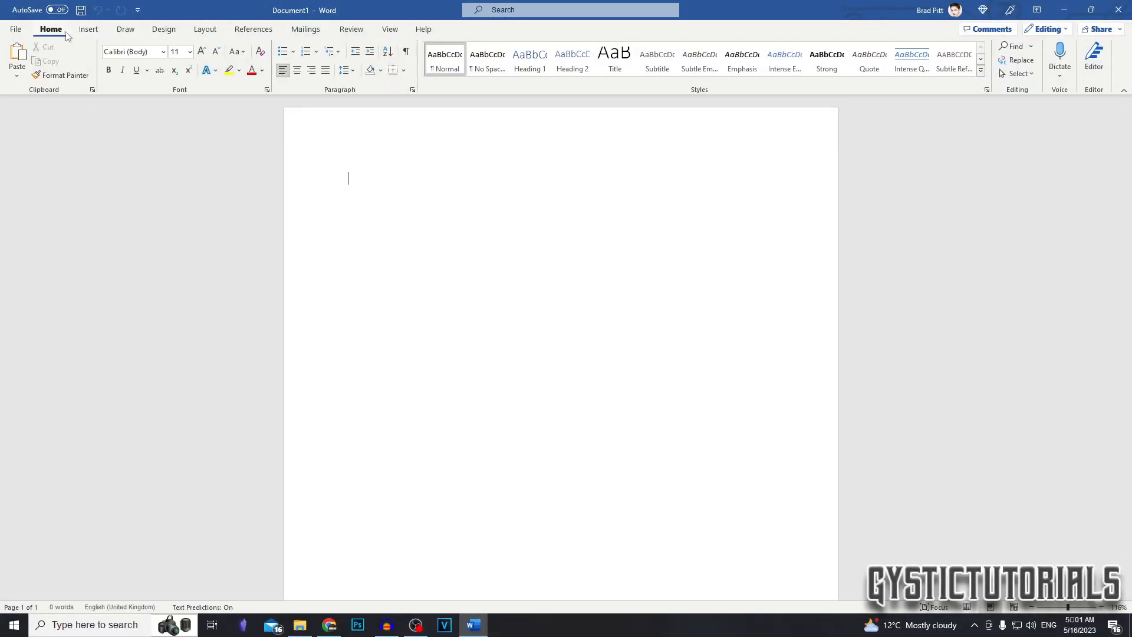
# - Insert a Blank Page from the Insert ribbon, making the document two pages
pyautogui.click(88, 29)
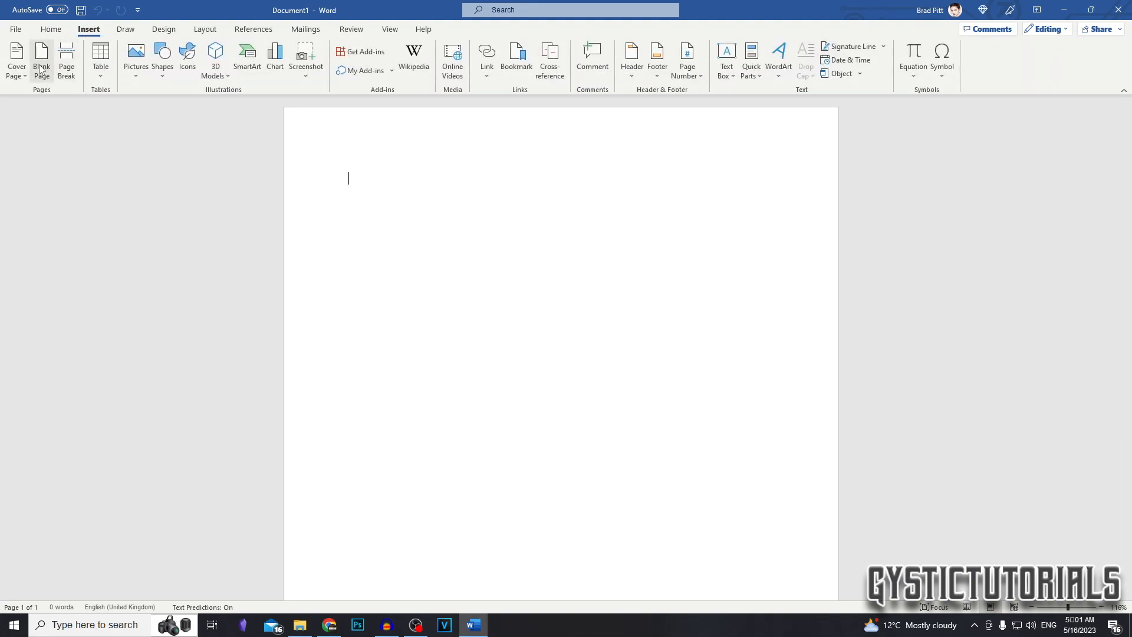
pyautogui.click(42, 55)
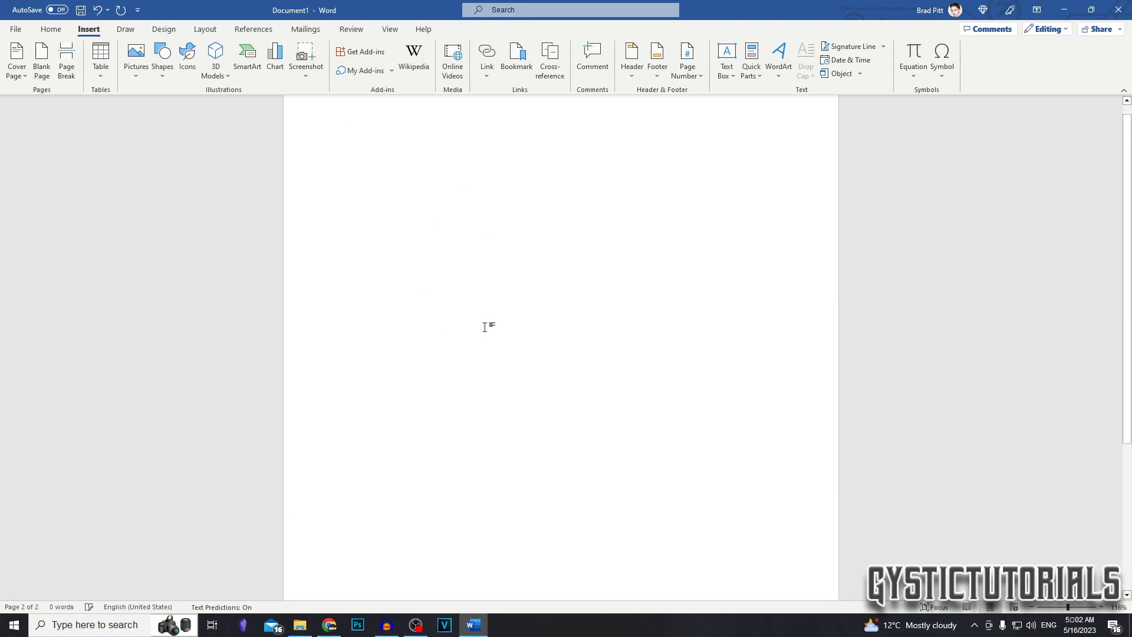
# - Undo the blank page, insert a Page Break, and switch to the Layout ribbon
pyautogui.click(66, 56)
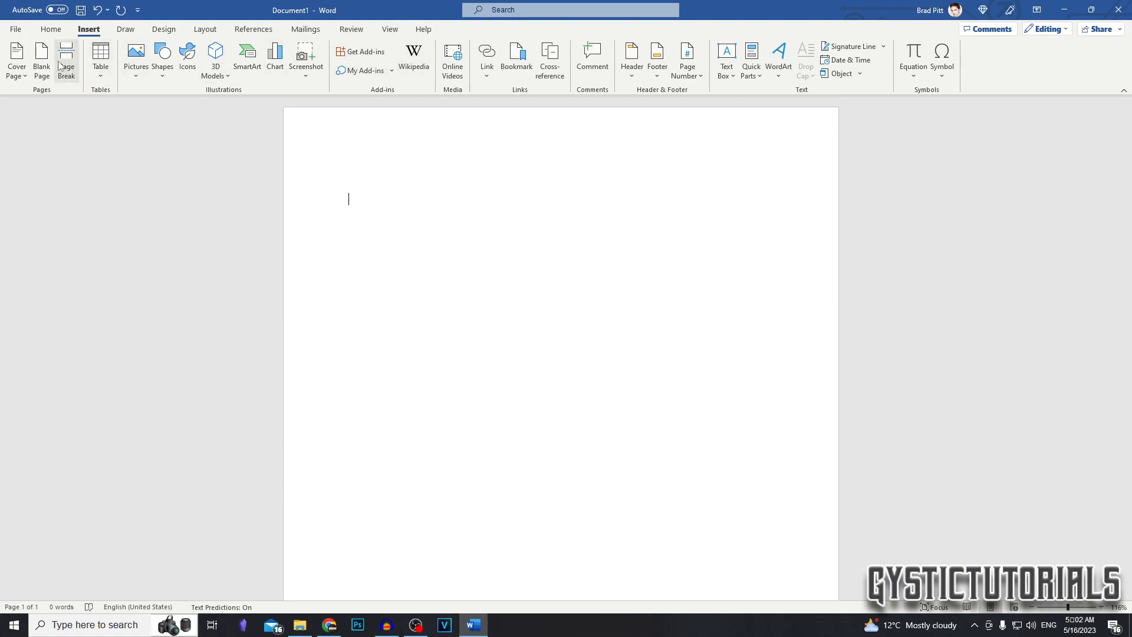
pyautogui.click(66, 56)
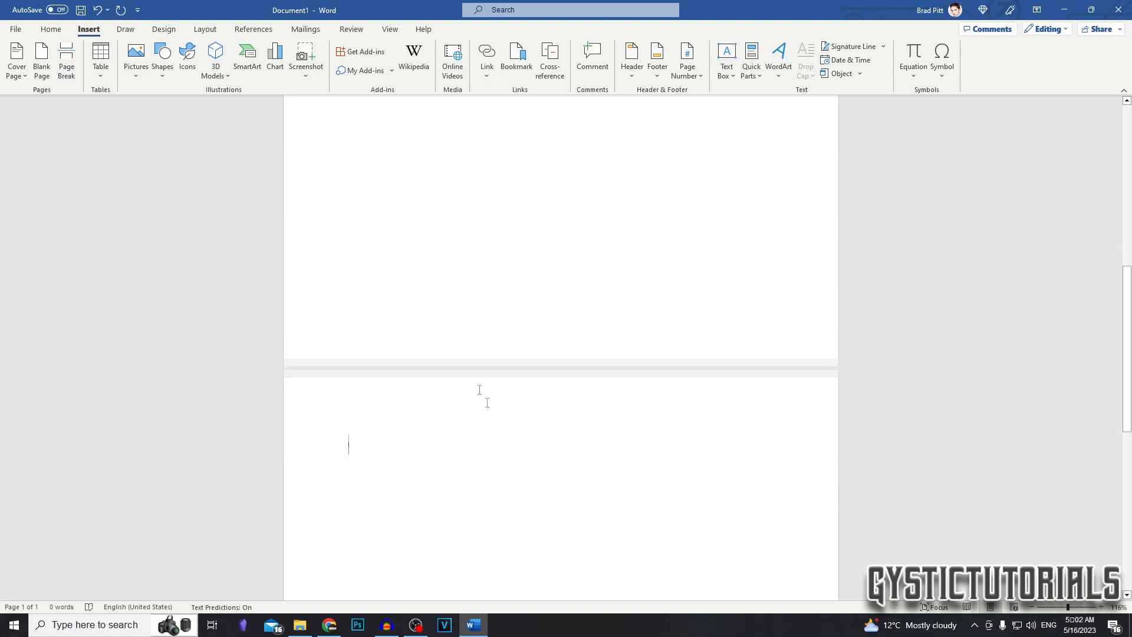
pyautogui.scroll(-3)
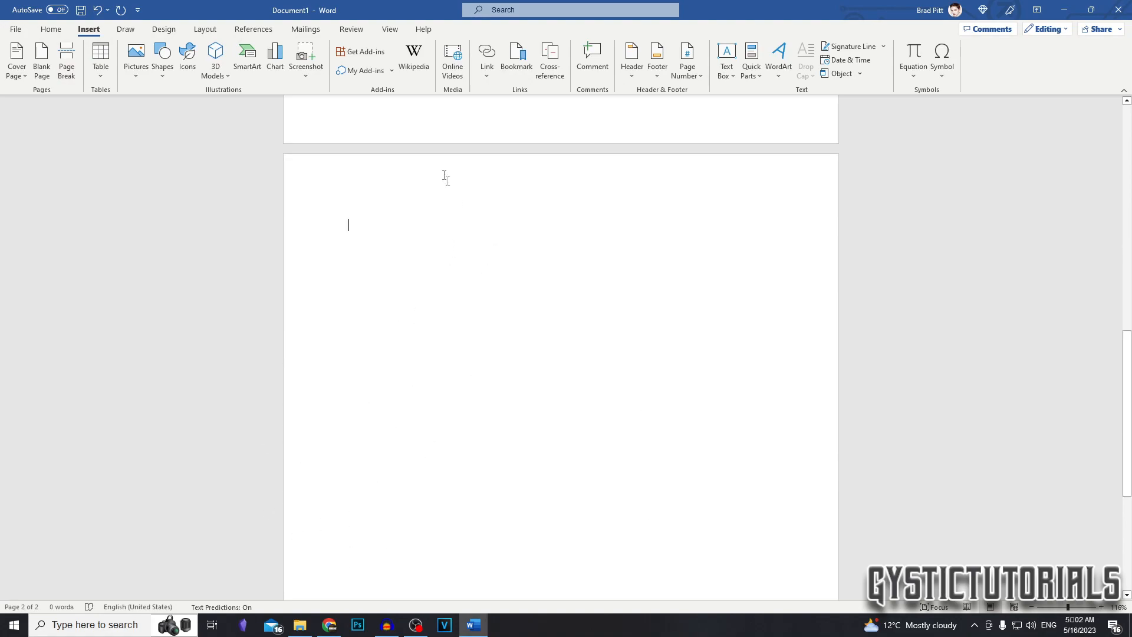
pyautogui.click(206, 28)
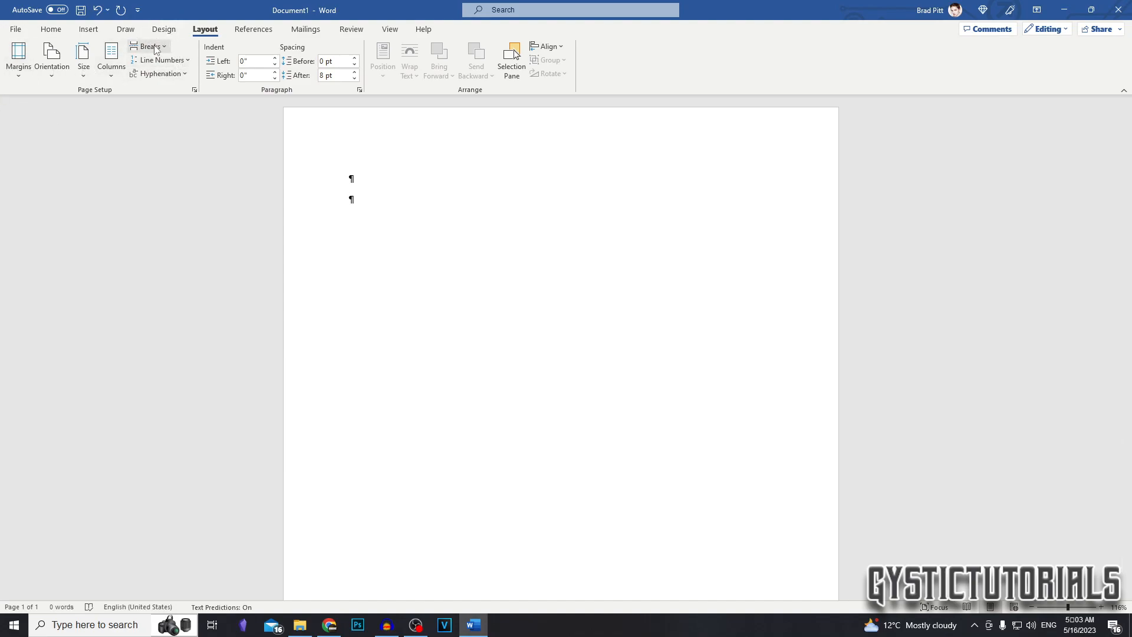
# - Insert a Page break from Layout > Breaks, pushing the second paragraph to page 2
pyautogui.click(149, 46)
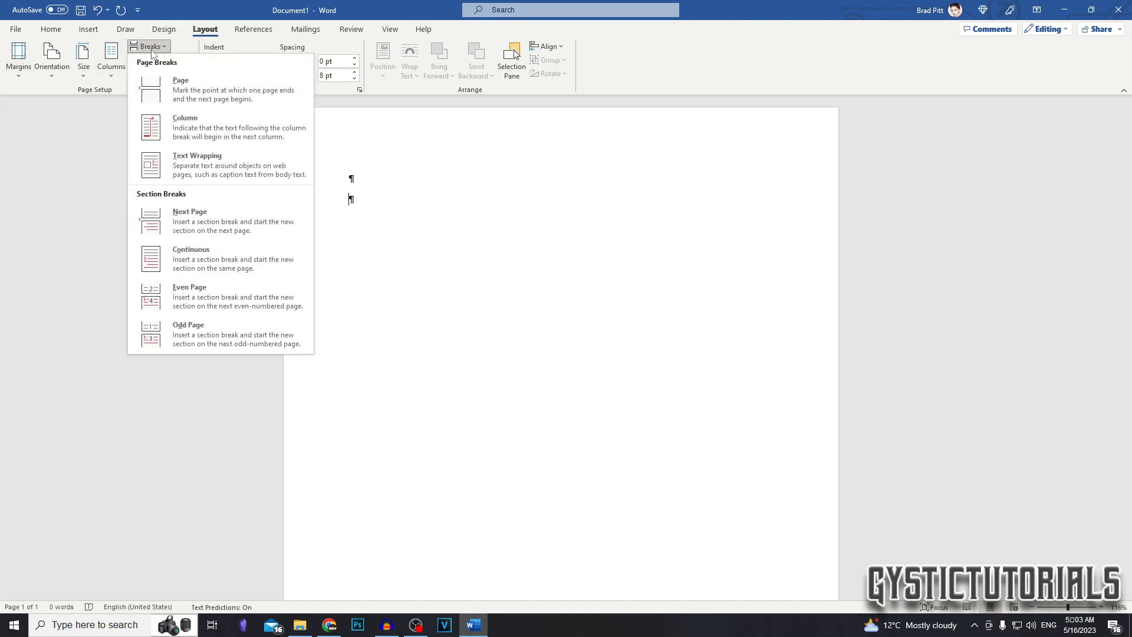
pyautogui.moveTo(239, 94)
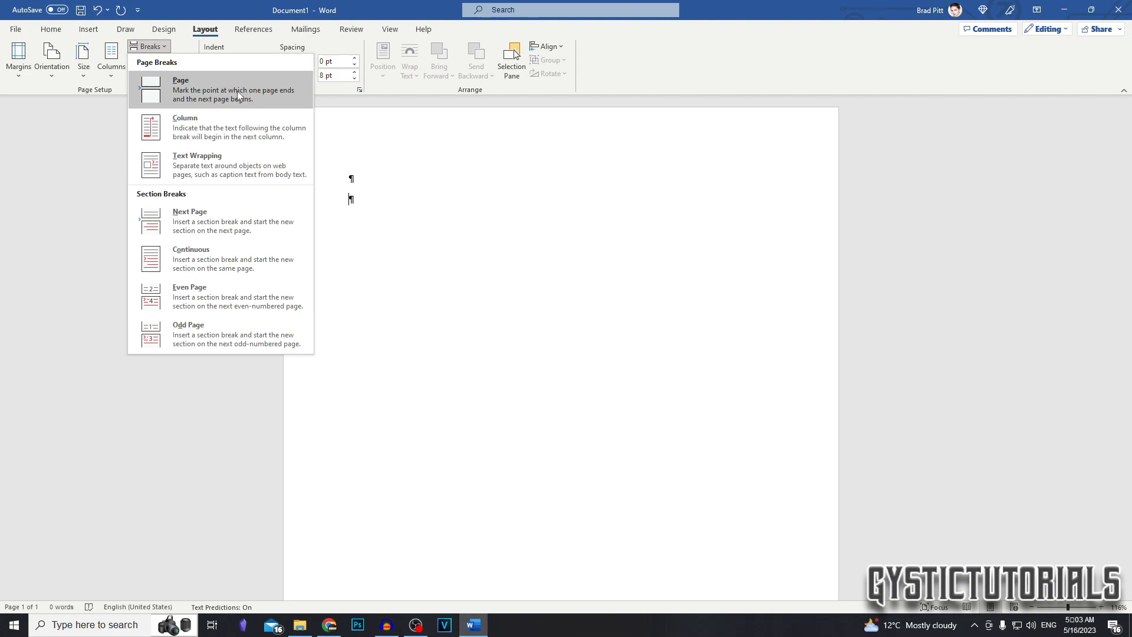
pyautogui.click(179, 89)
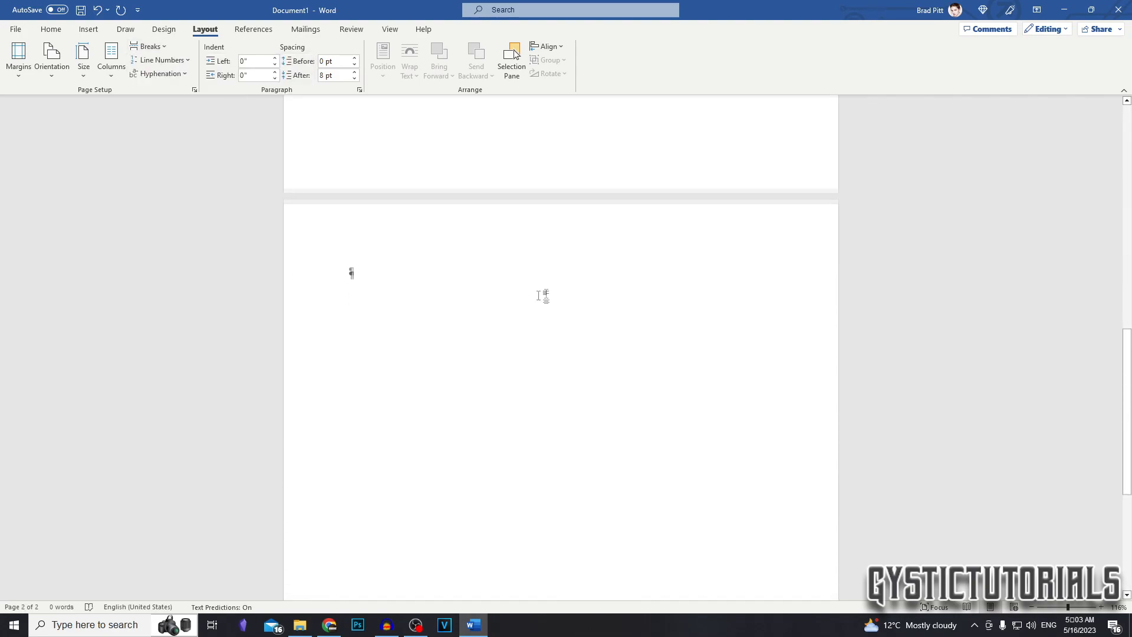